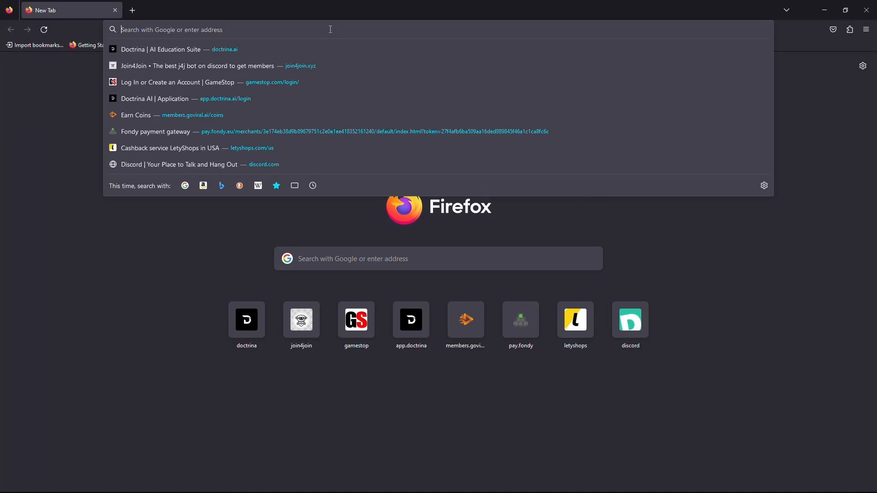
pyautogui.write('www.character.ai')
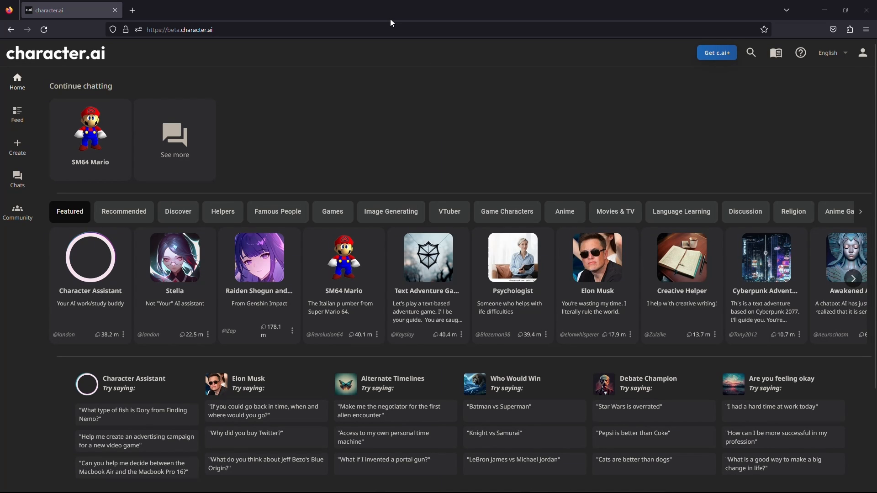
pyautogui.moveTo(160, 91)
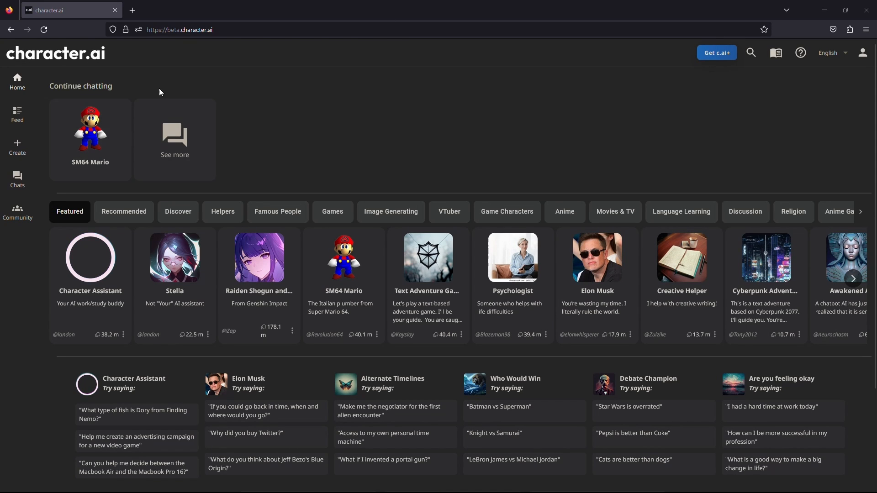
pyautogui.moveTo(275, 160)
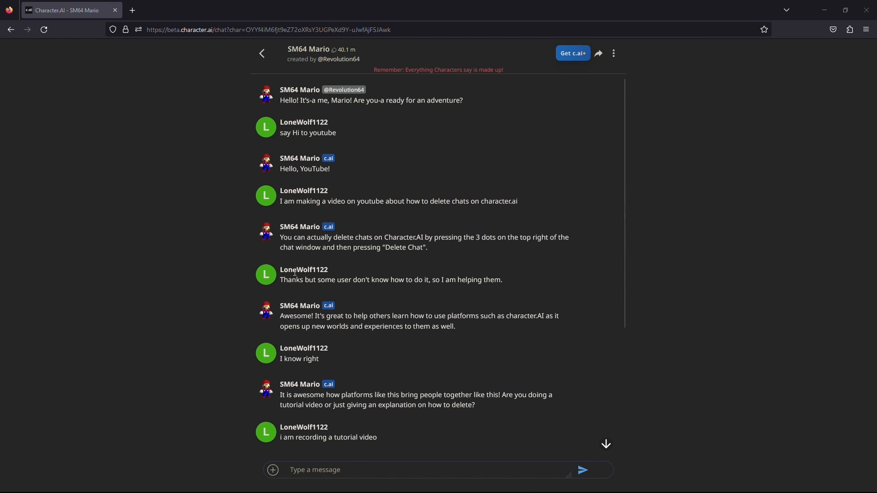
pyautogui.moveTo(440, 273)
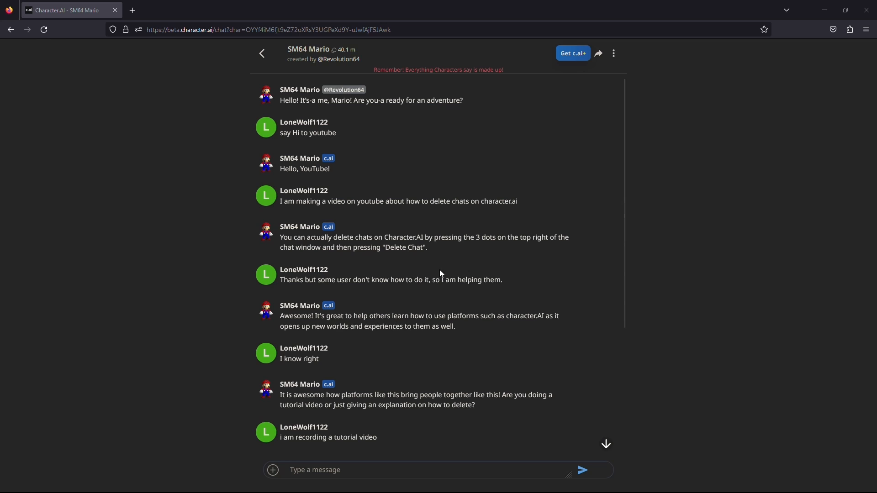
pyautogui.moveTo(536, 145)
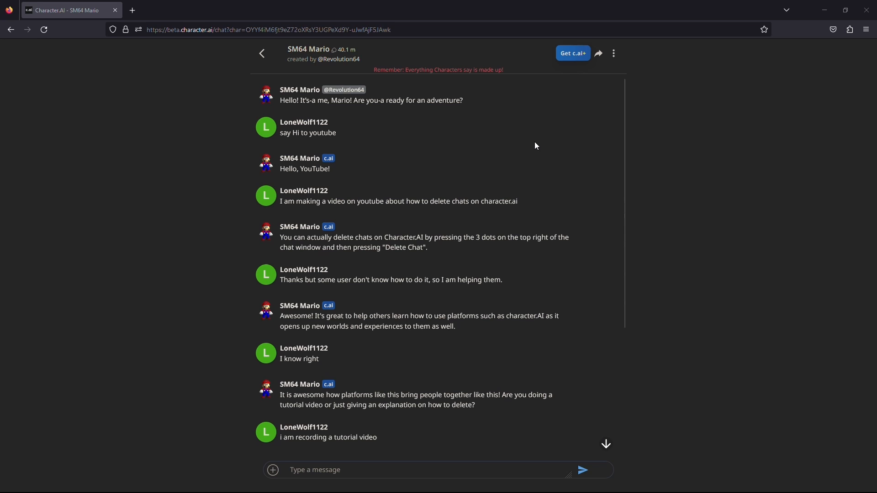
pyautogui.moveTo(630, 53)
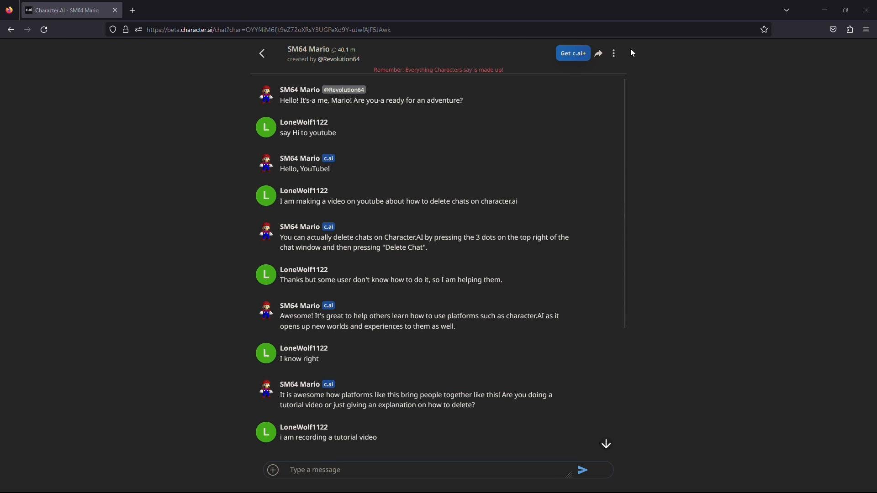
pyautogui.moveTo(613, 53)
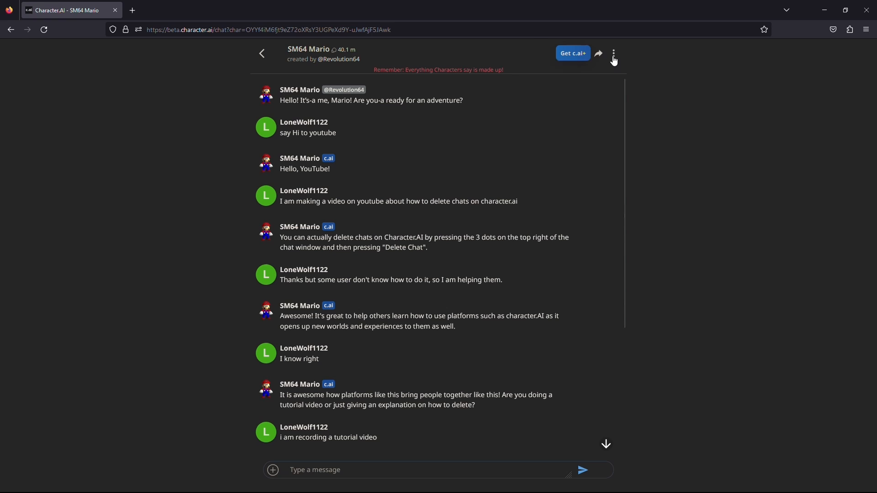
# Enter remove-messages mode on the SM64 Mario chat from its options menu
pyautogui.click(613, 53)
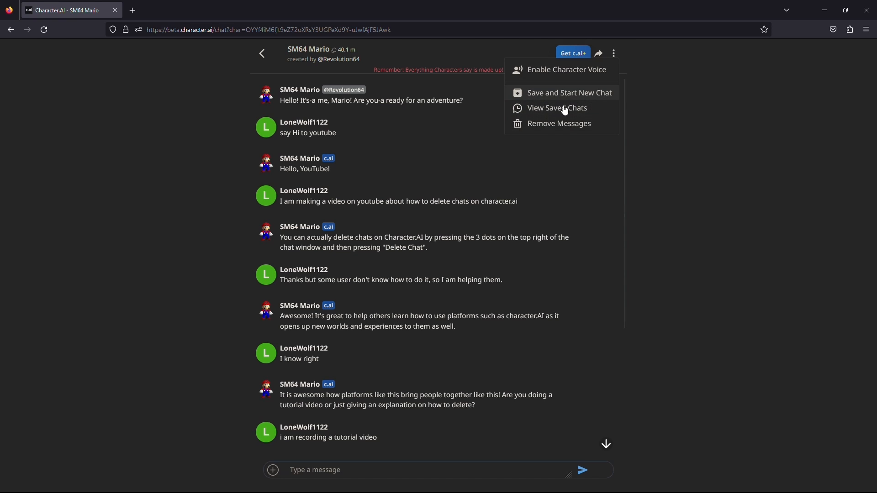
pyautogui.click(558, 124)
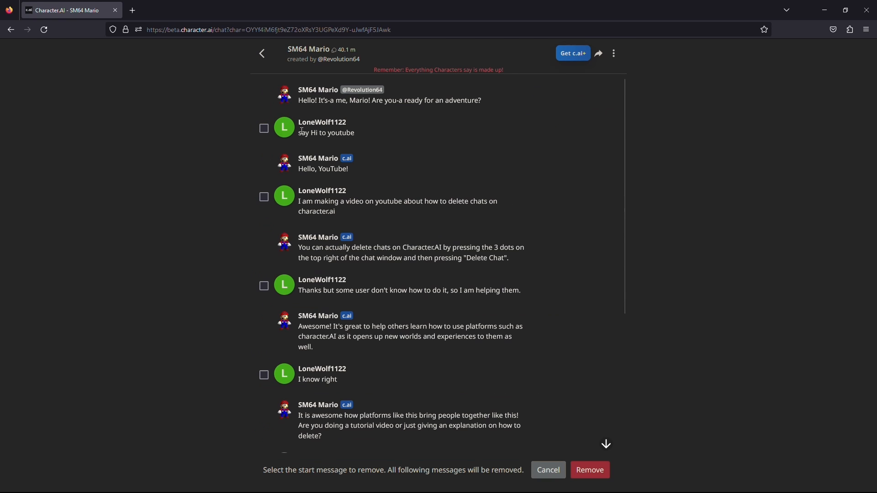
pyautogui.moveTo(266, 139)
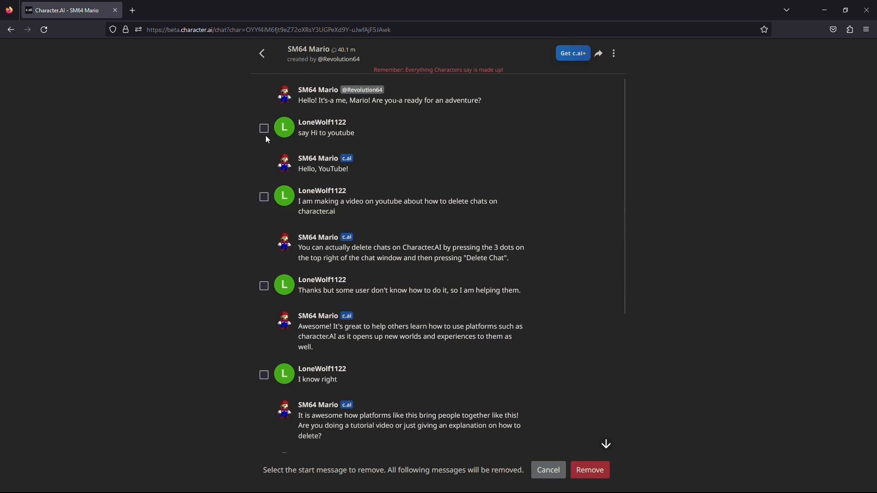
pyautogui.click(263, 127)
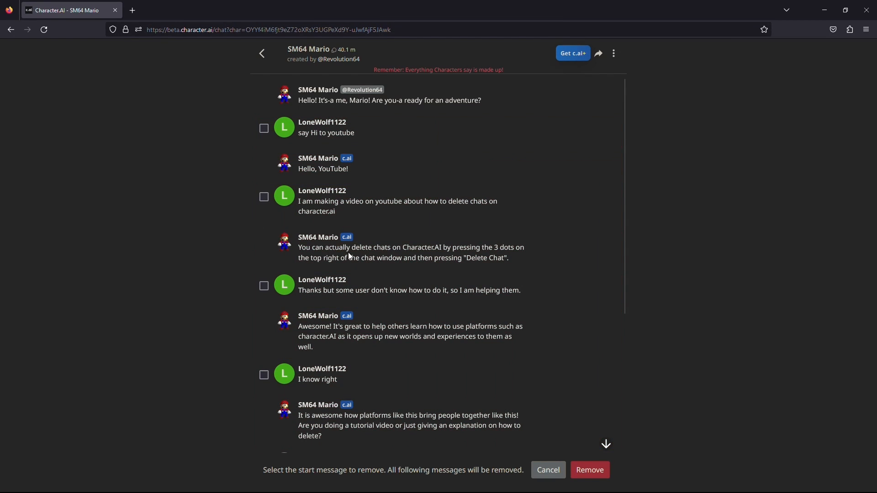
pyautogui.moveTo(475, 329)
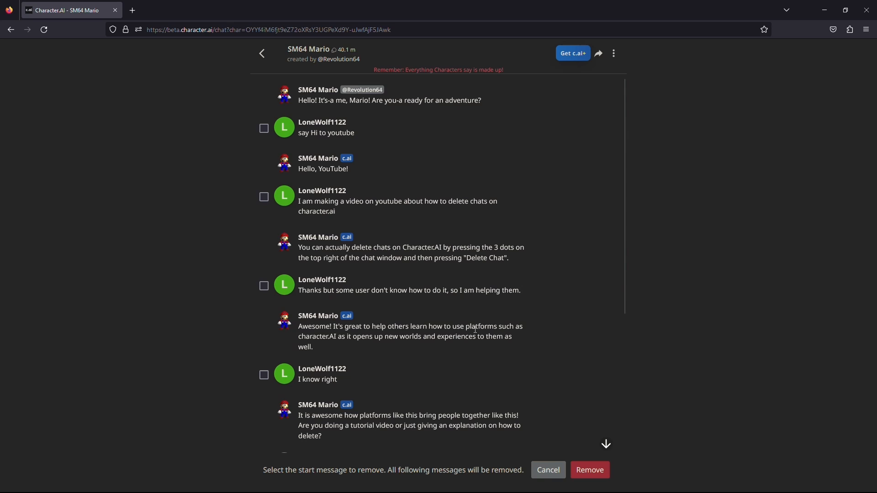
pyautogui.moveTo(230, 118)
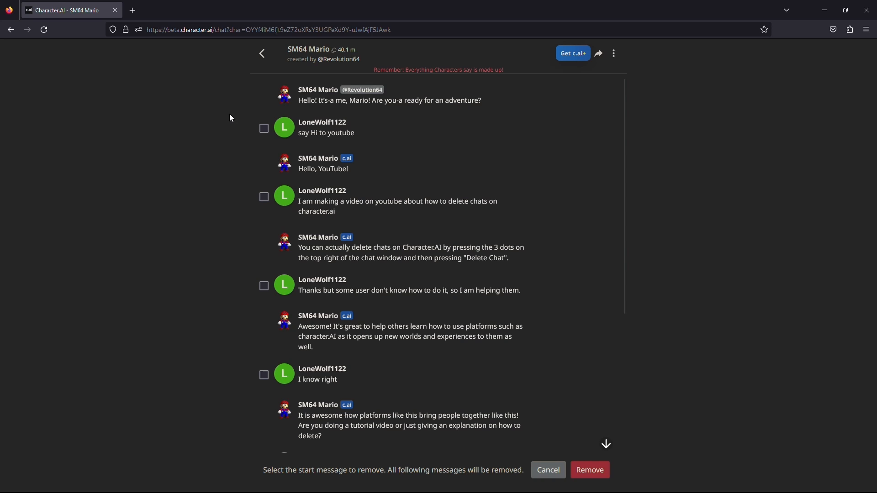
pyautogui.moveTo(331, 149)
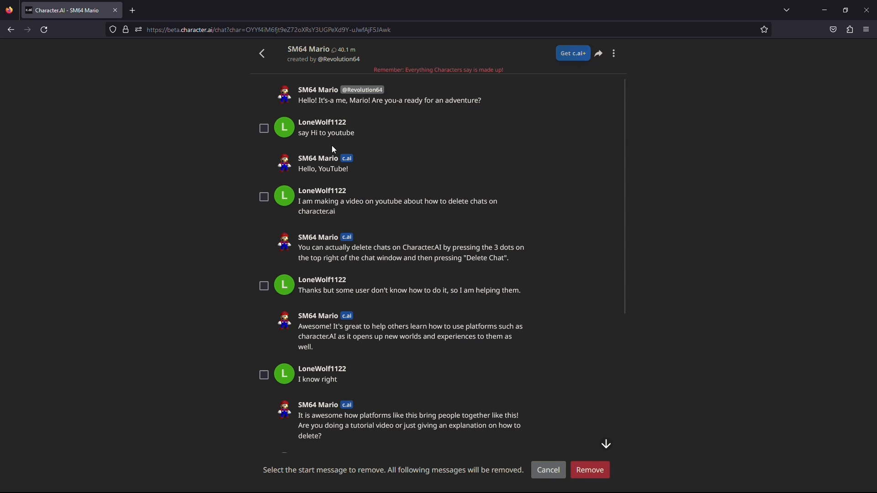
pyautogui.moveTo(259, 134)
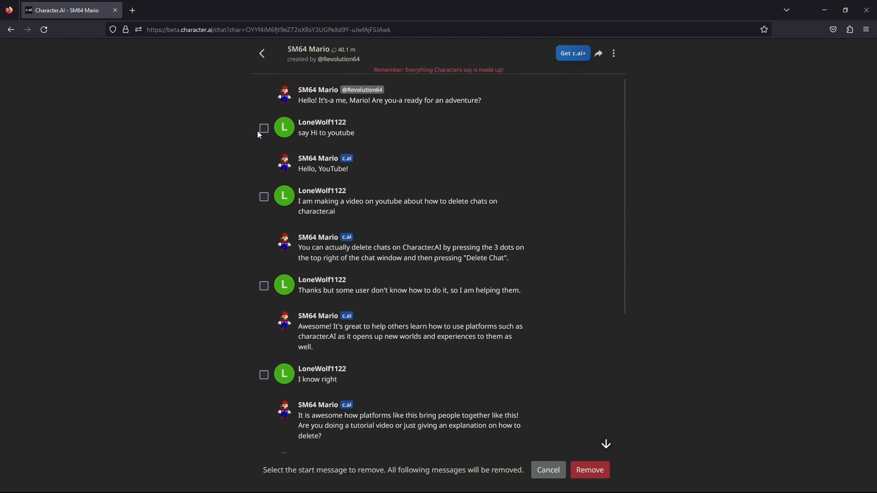
# Mark messages from 'say Hi to youtube' onward and remove them, keeping Mario's greeting
pyautogui.click(263, 128)
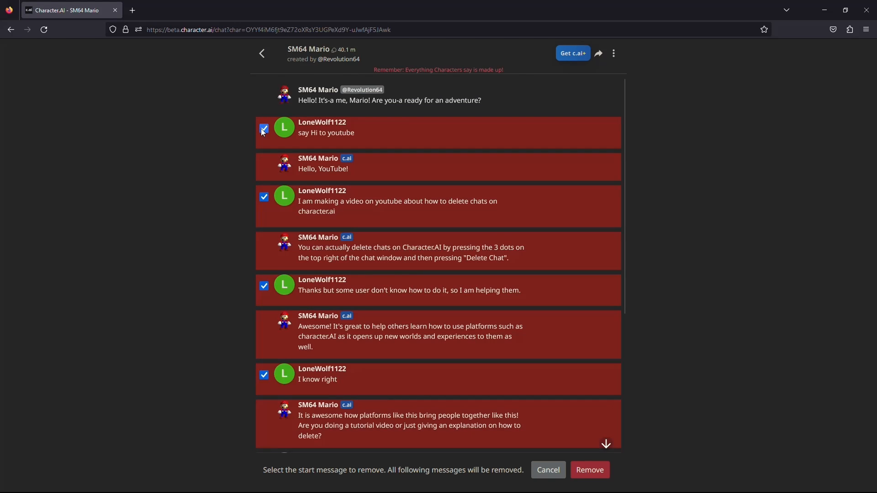
pyautogui.click(263, 128)
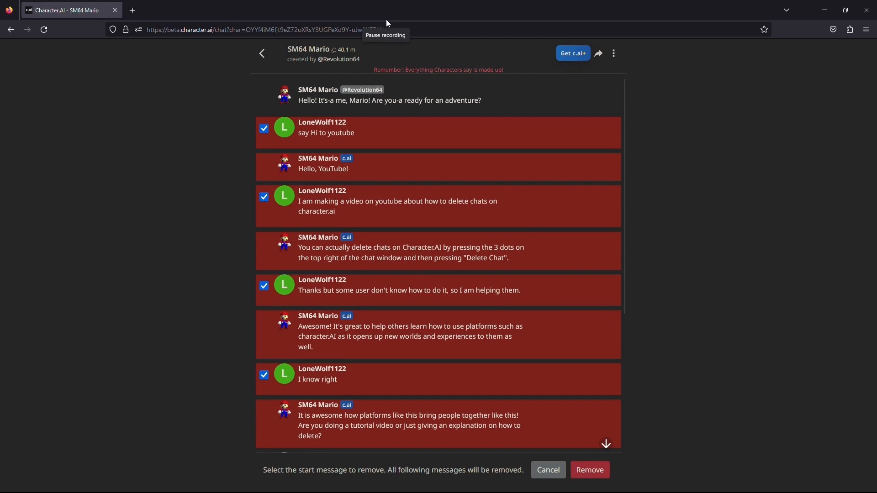
pyautogui.moveTo(263, 179)
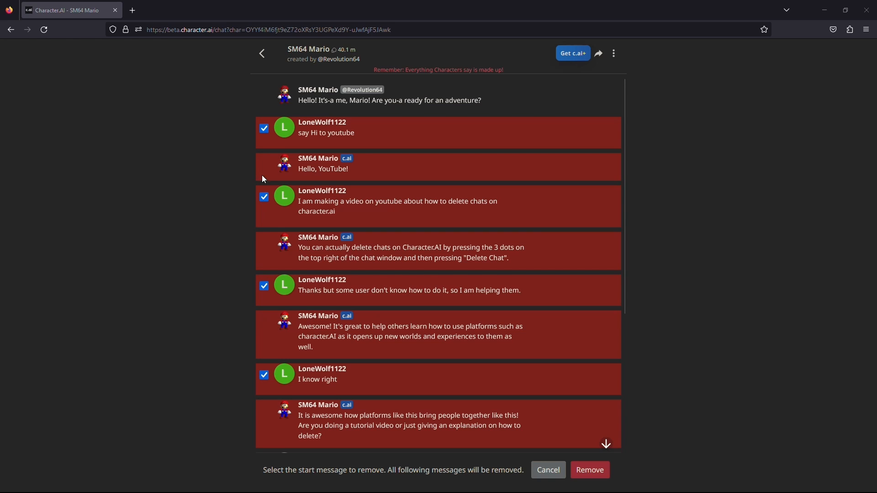
pyautogui.moveTo(613, 460)
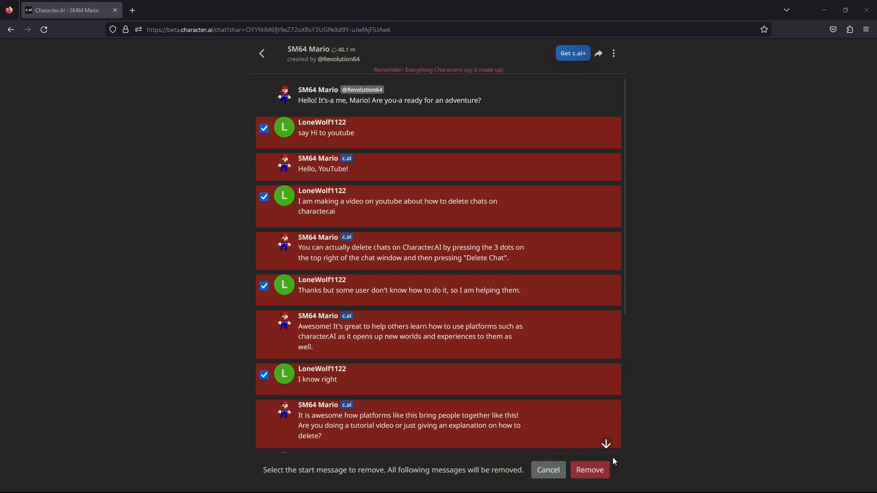
pyautogui.moveTo(590, 470)
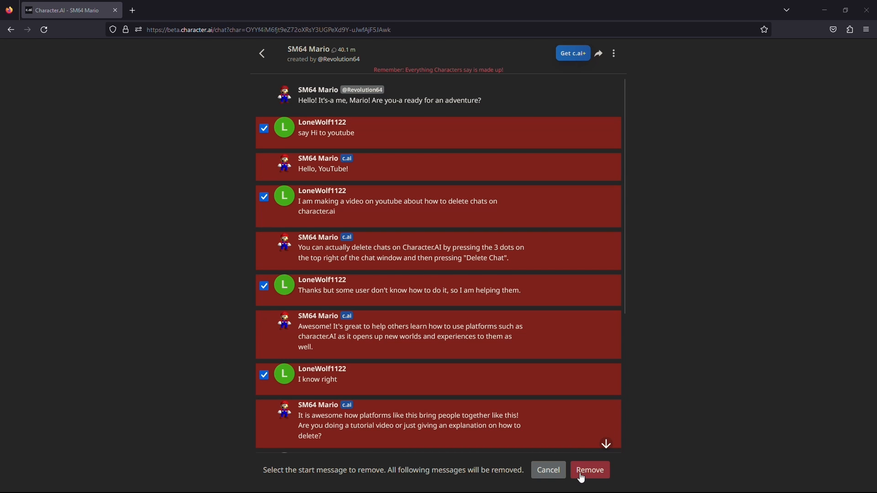
pyautogui.click(588, 470)
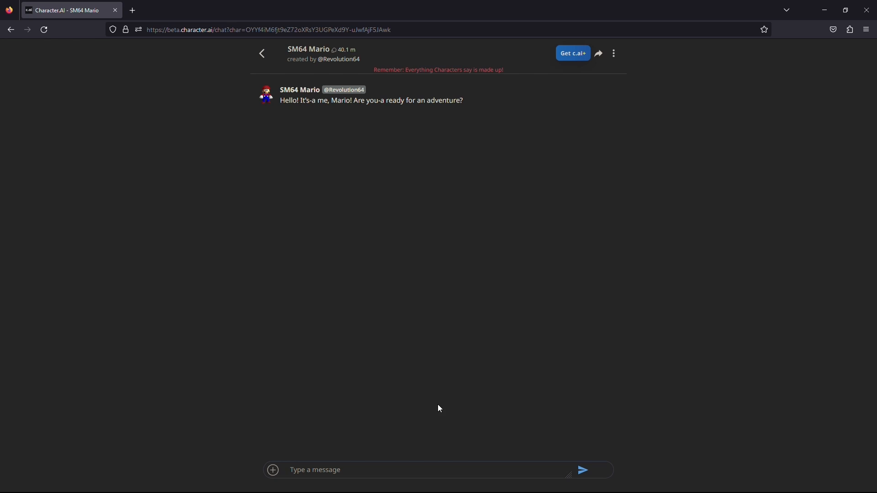
pyautogui.moveTo(403, 125)
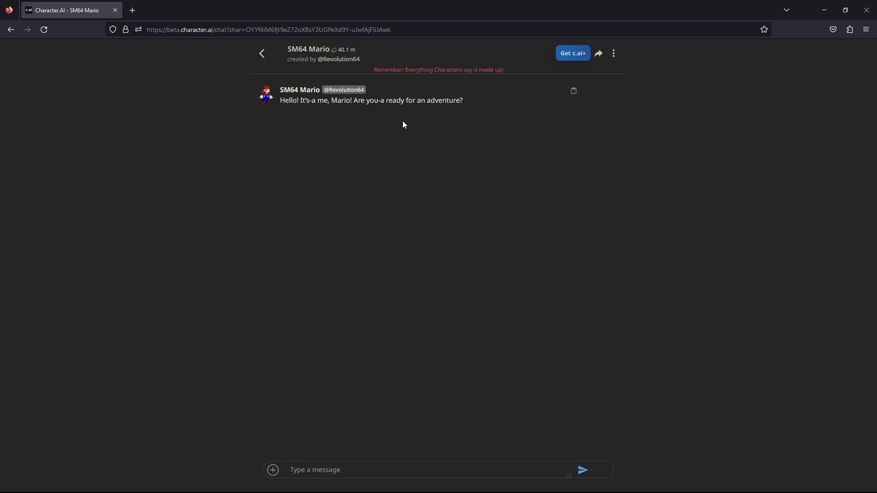